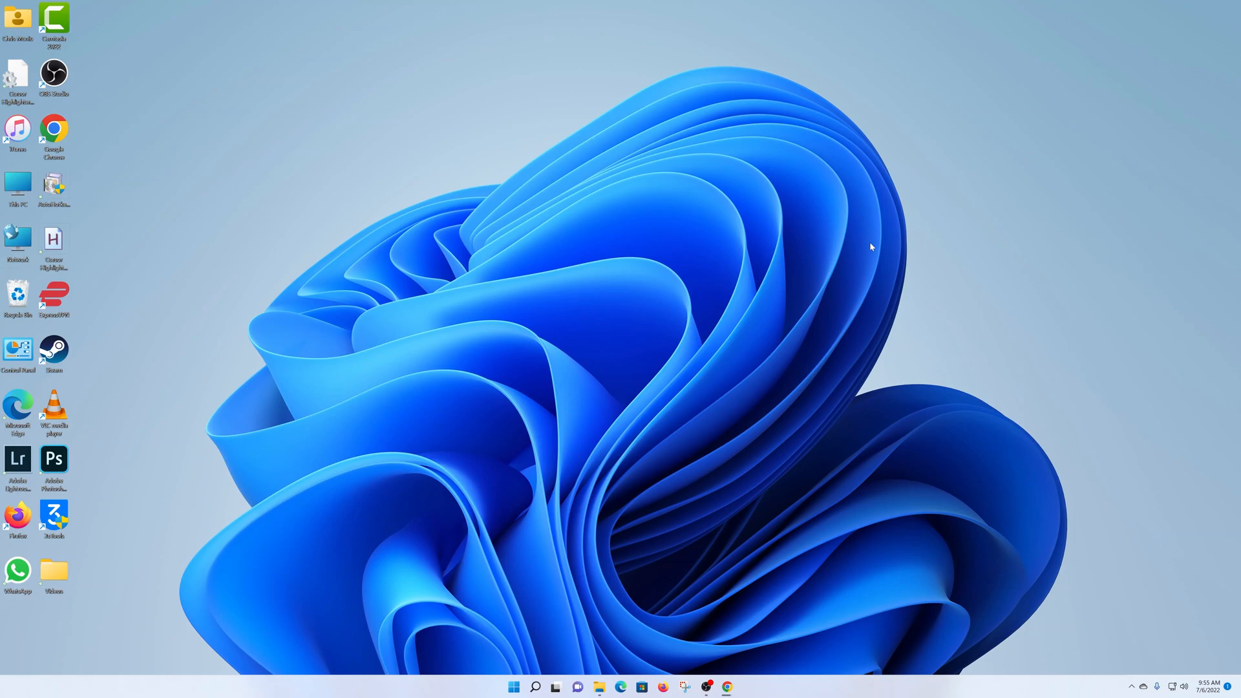
{"action": "mouse_move", "coordinate": [700, 228]}
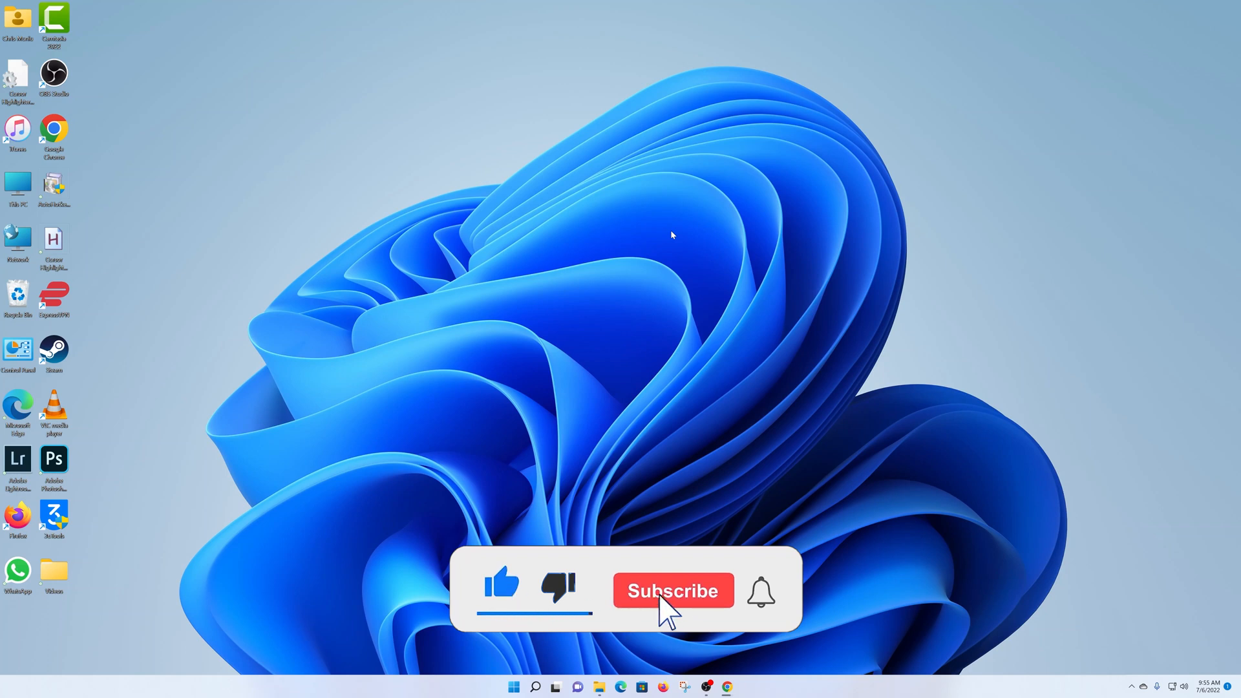
Step: Launch the pinned Settings app from the Start menu
{"action": "left_click", "coordinate": [672, 591]}
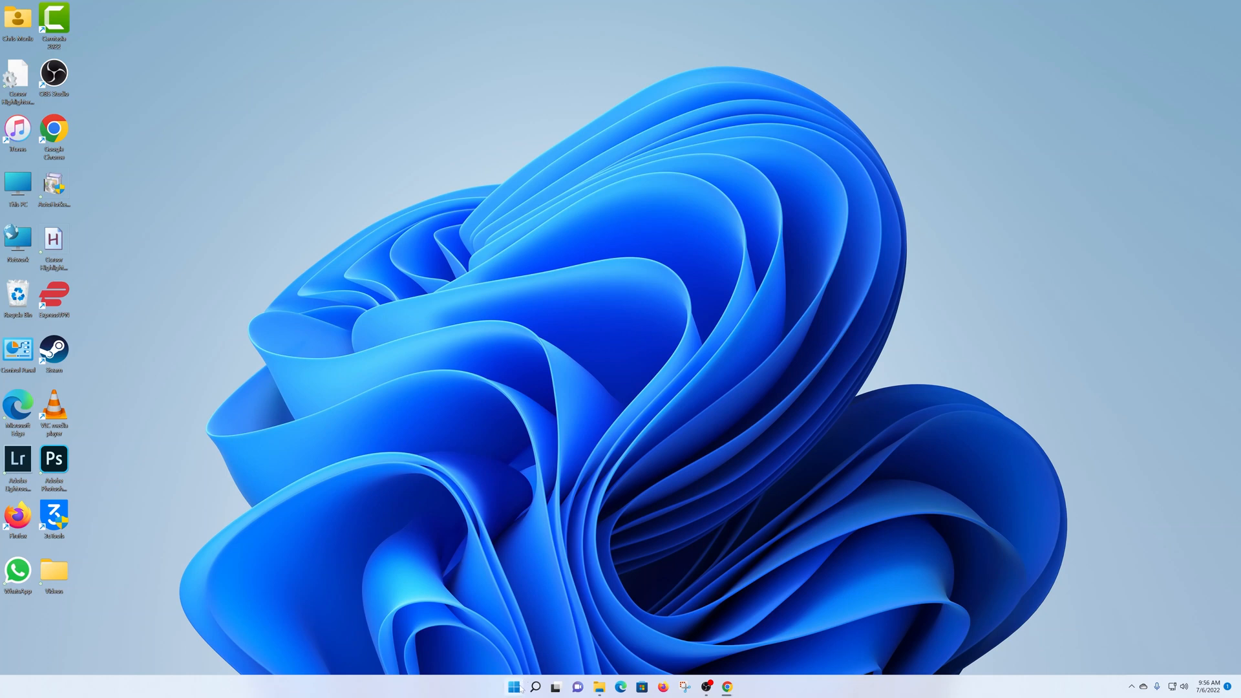
{"action": "left_click", "coordinate": [513, 687]}
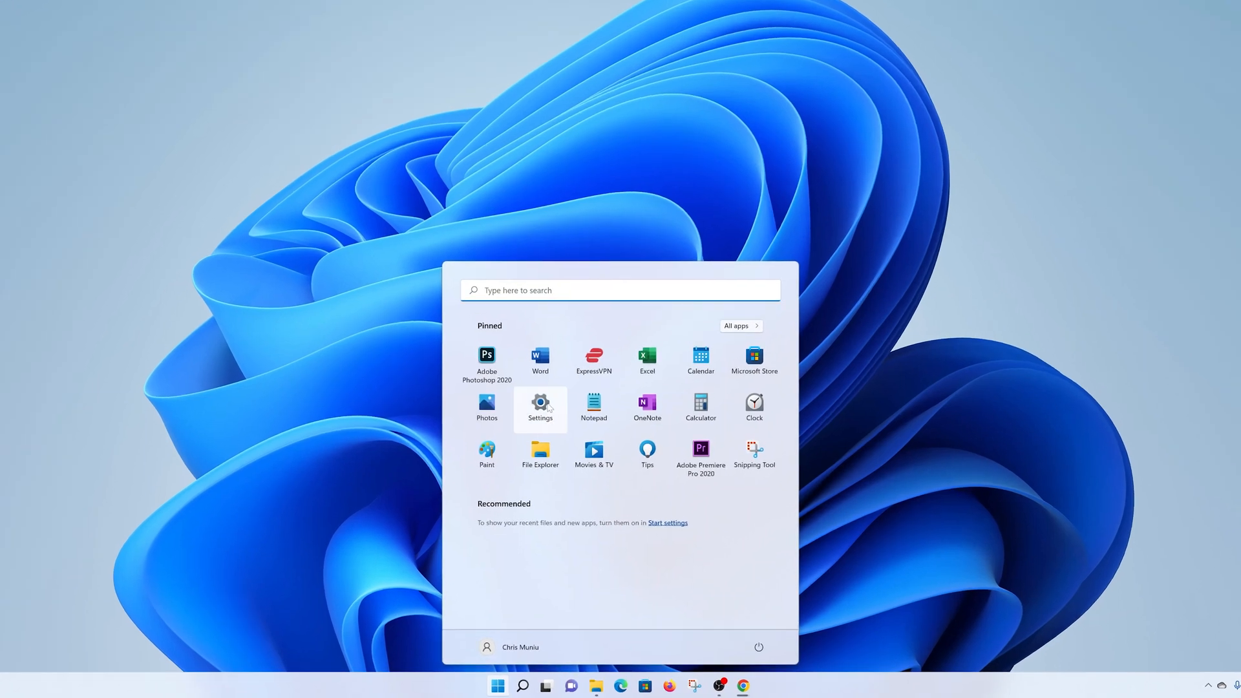
{"action": "left_click", "coordinate": [540, 408]}
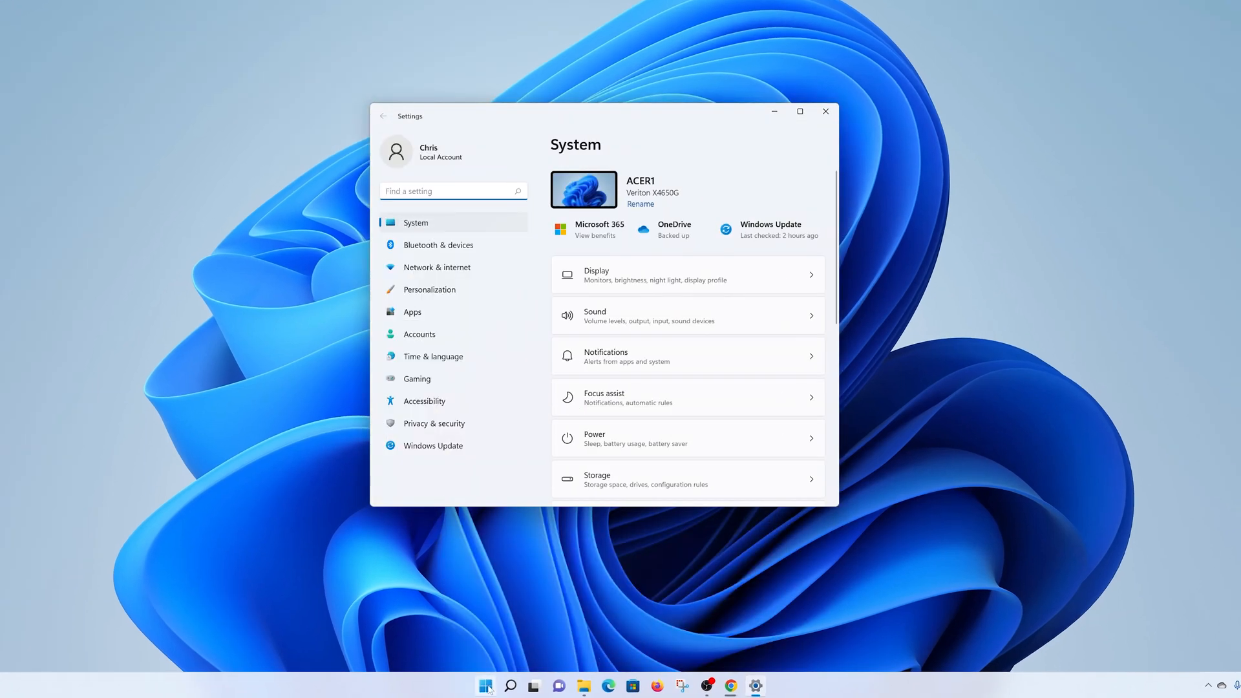
{"action": "right_click", "coordinate": [484, 685]}
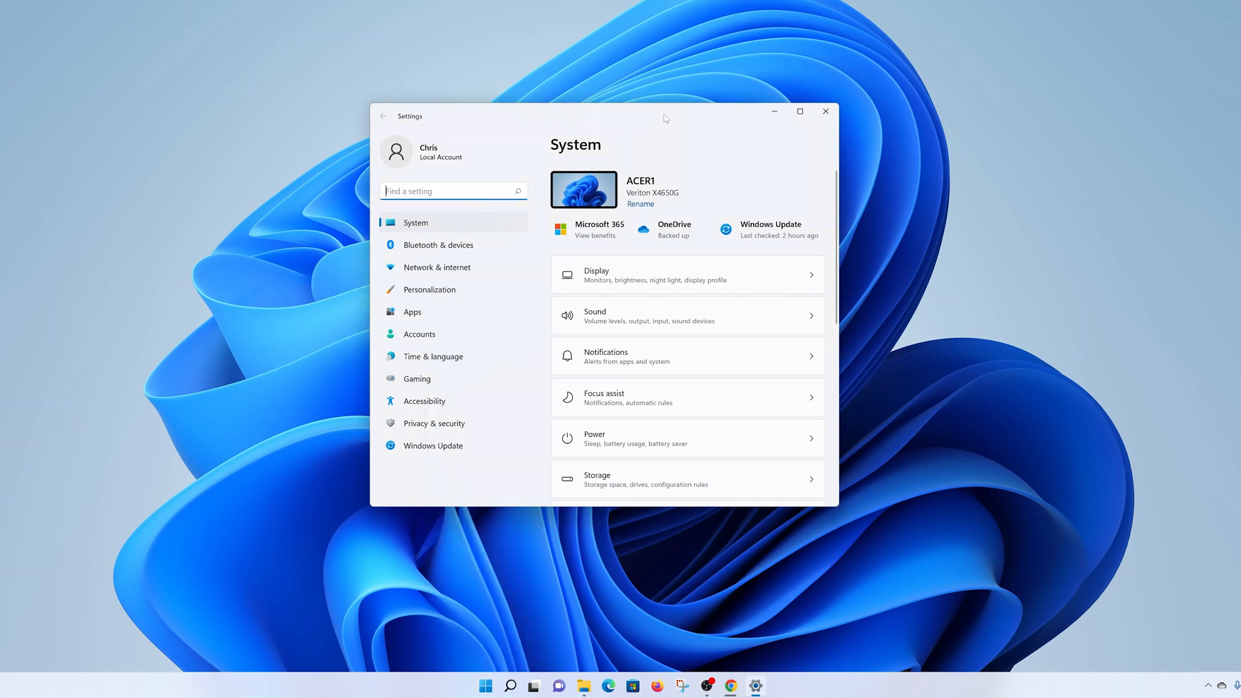
{"action": "mouse_move", "coordinate": [462, 294]}
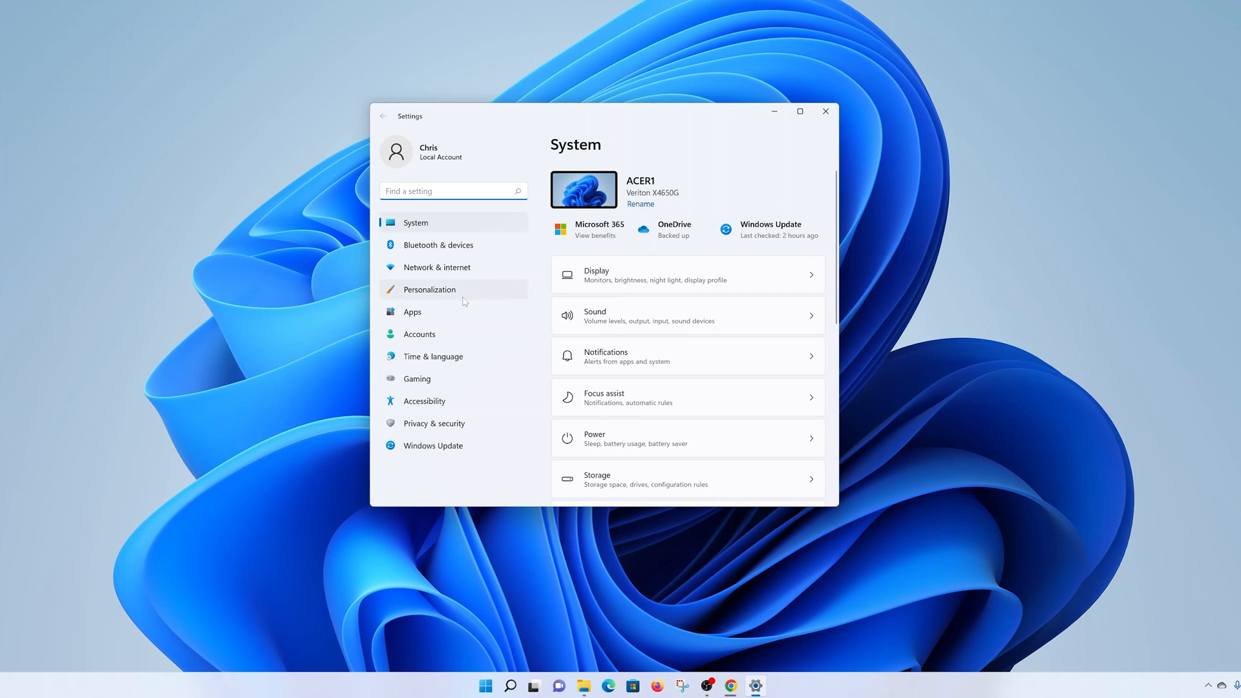
Step: Open Accounts > Your info and choose to sign in with a Microsoft account instead
{"action": "left_click", "coordinate": [420, 334]}
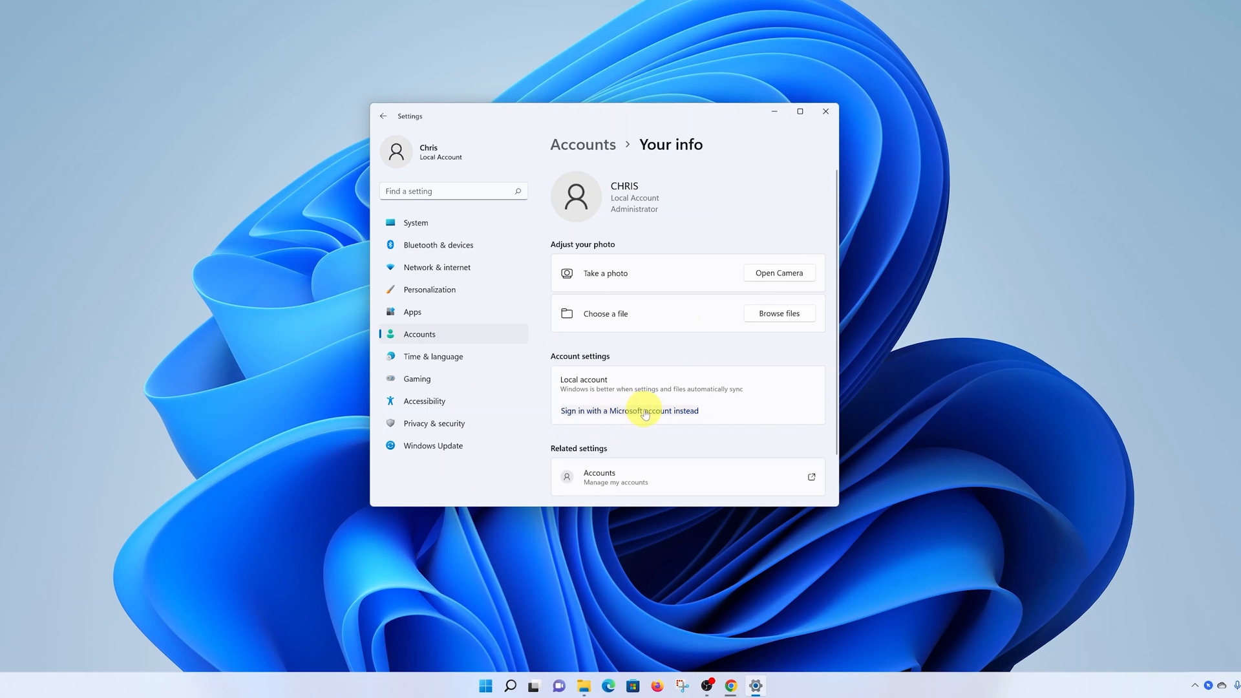
{"action": "left_click", "coordinate": [629, 410]}
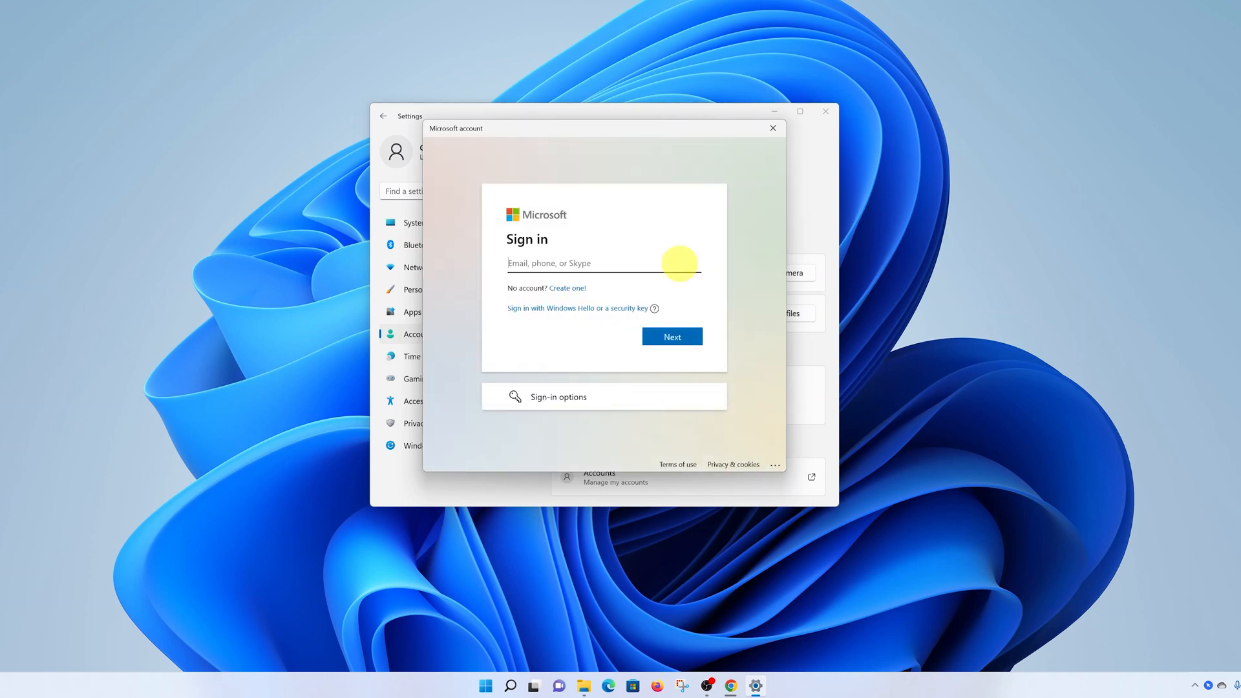
Step: Enter the Microsoft account email, then the current Windows password, and continue
{"action": "left_click", "coordinate": [603, 263]}
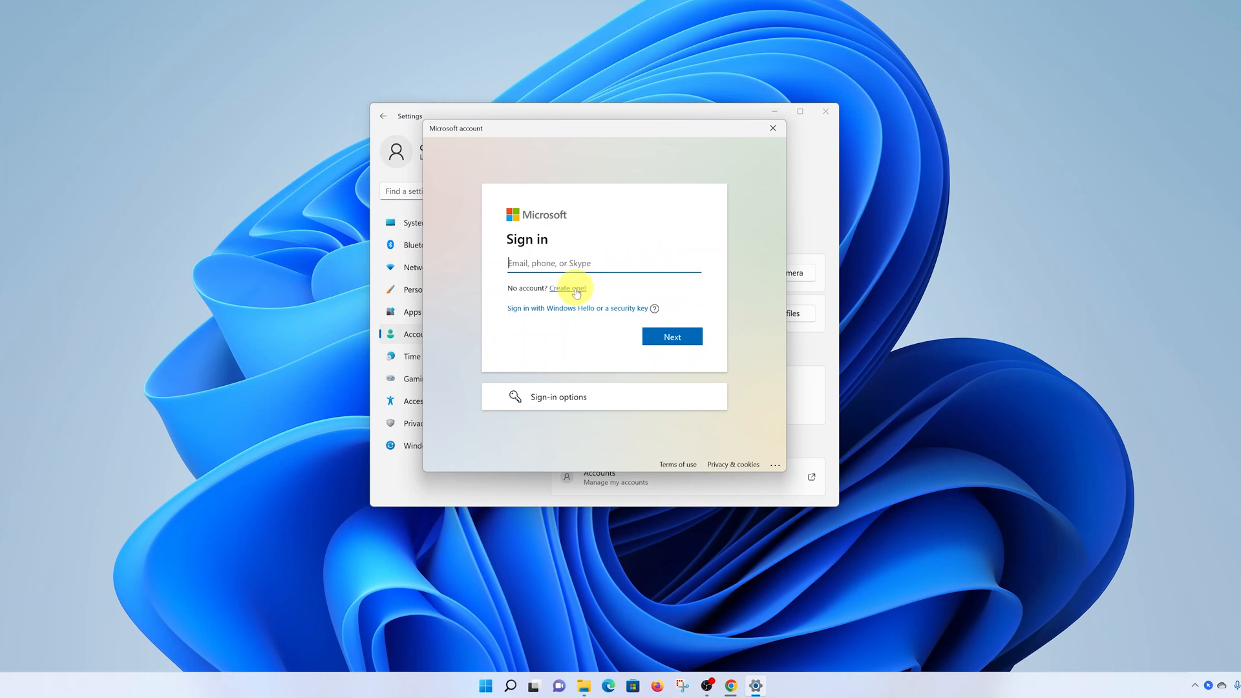
{"action": "mouse_move", "coordinate": [625, 263]}
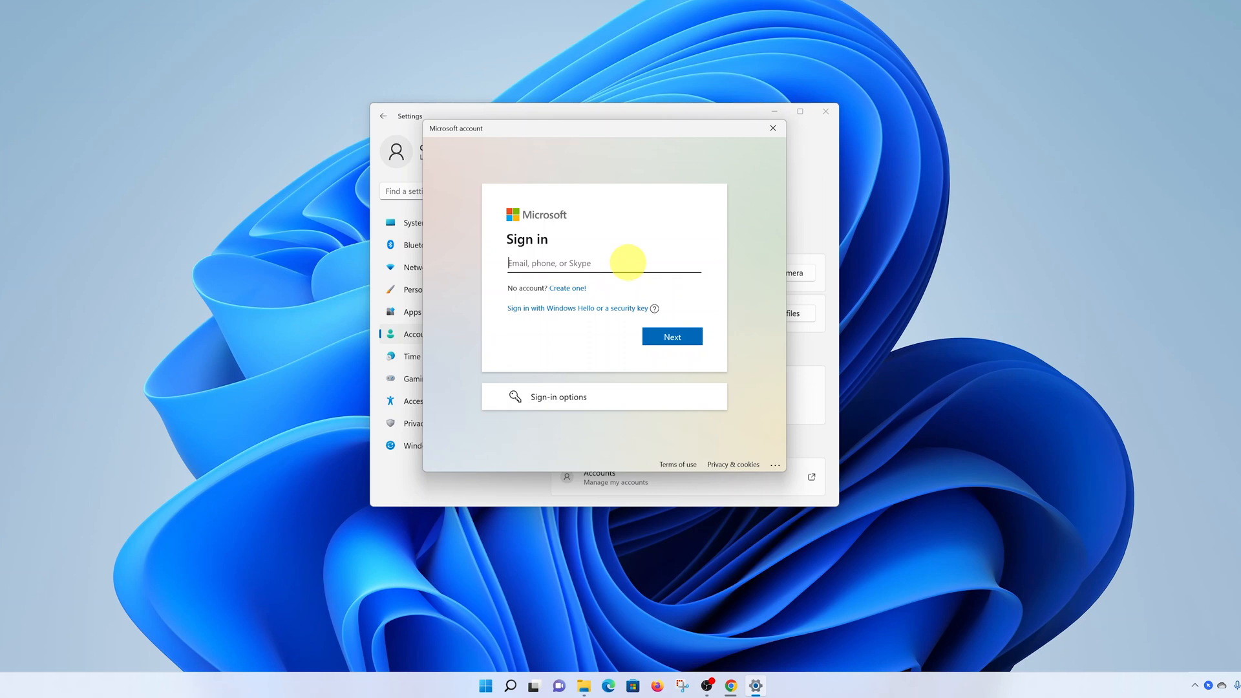
{"action": "left_click", "coordinate": [671, 336]}
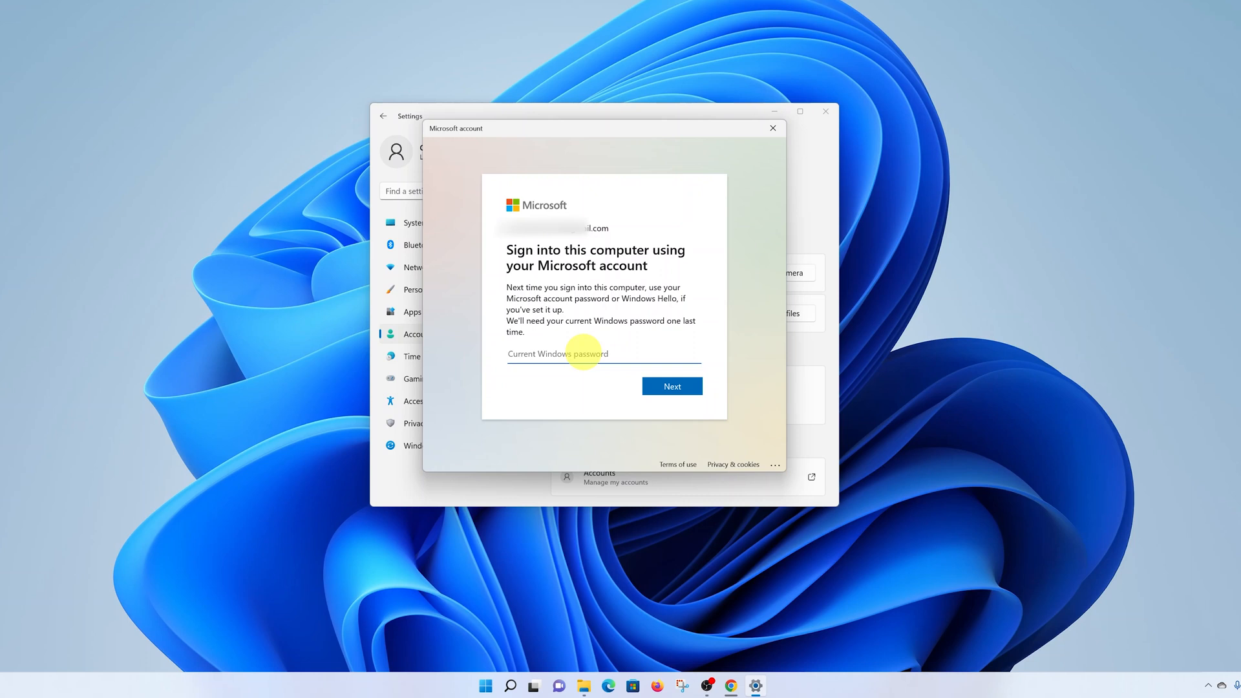
{"action": "mouse_move", "coordinate": [673, 334]}
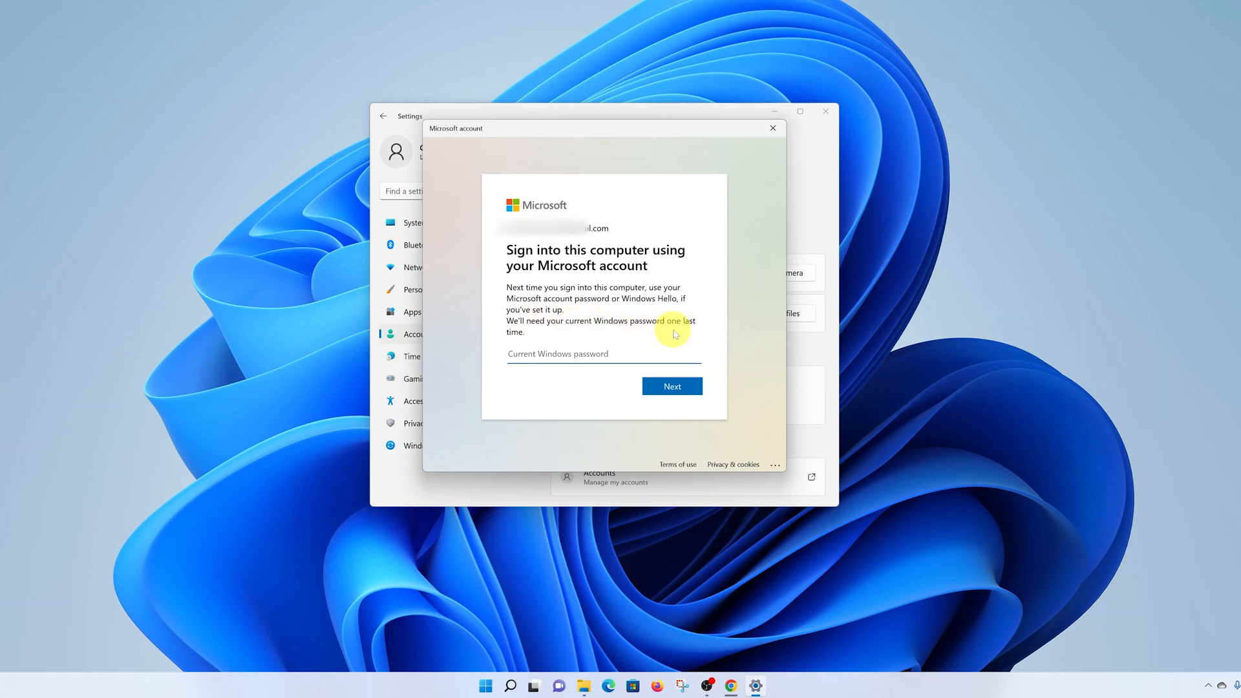
{"action": "type", "text": "••"}
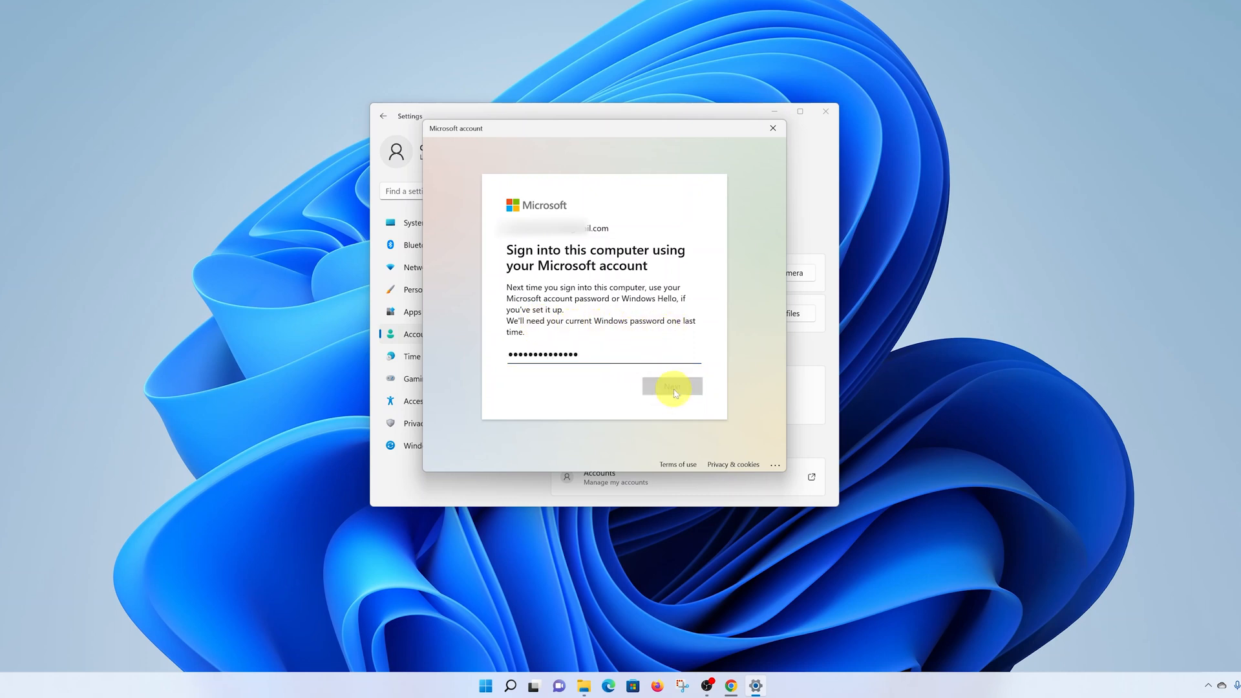
{"action": "left_click", "coordinate": [673, 388]}
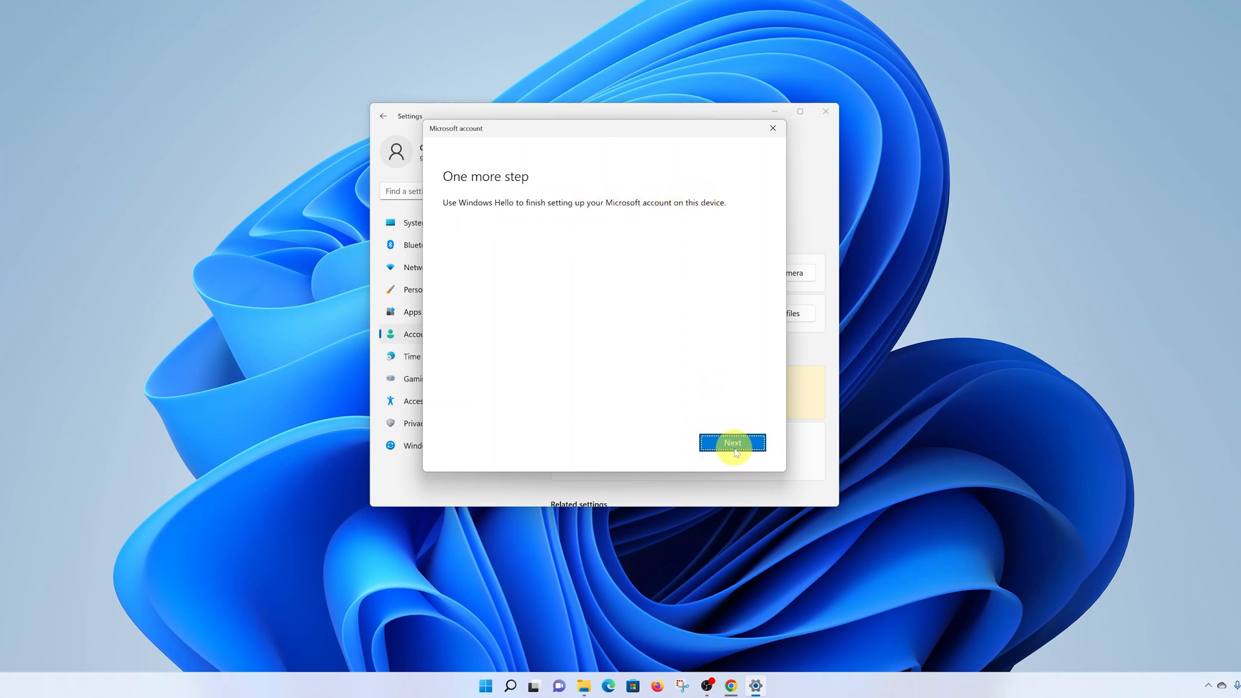
Step: Continue past 'One more step' and confirm identity with the Windows Hello PIN
{"action": "left_click", "coordinate": [732, 442]}
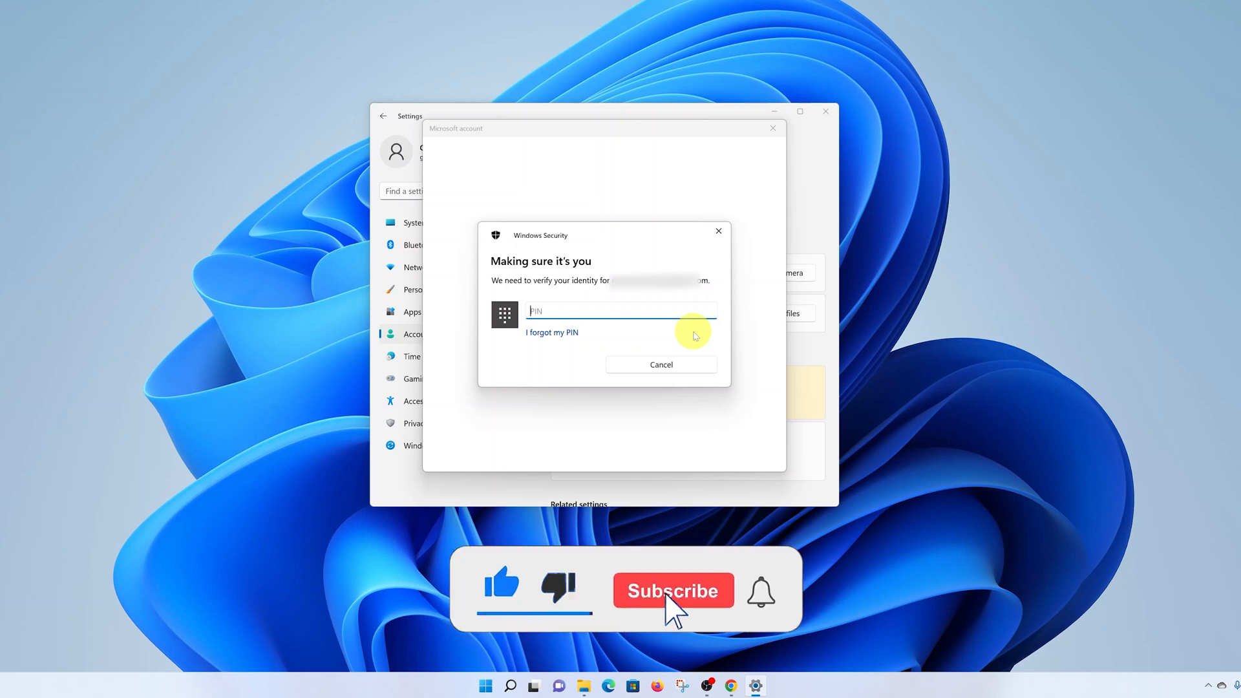
{"action": "left_click", "coordinate": [672, 590]}
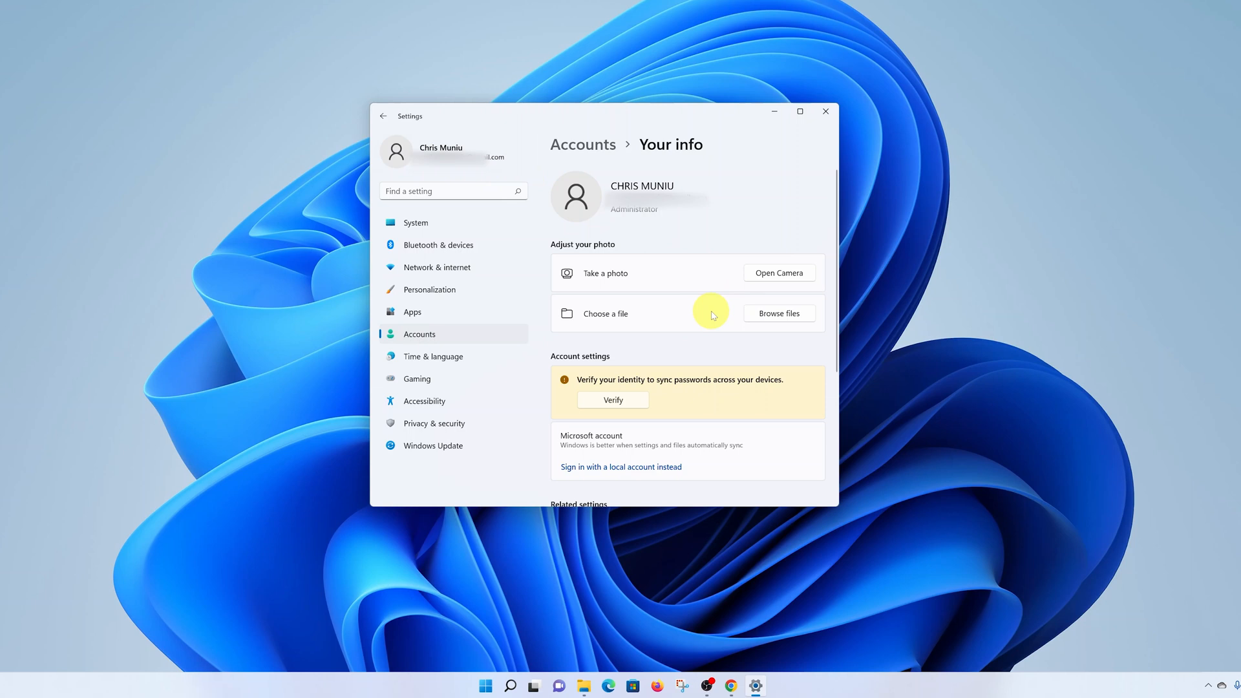
Step: Scroll Your info down and click Verify in the yellow password-sync banner
{"action": "scroll", "scroll_direction": "down", "scroll_amount": 3}
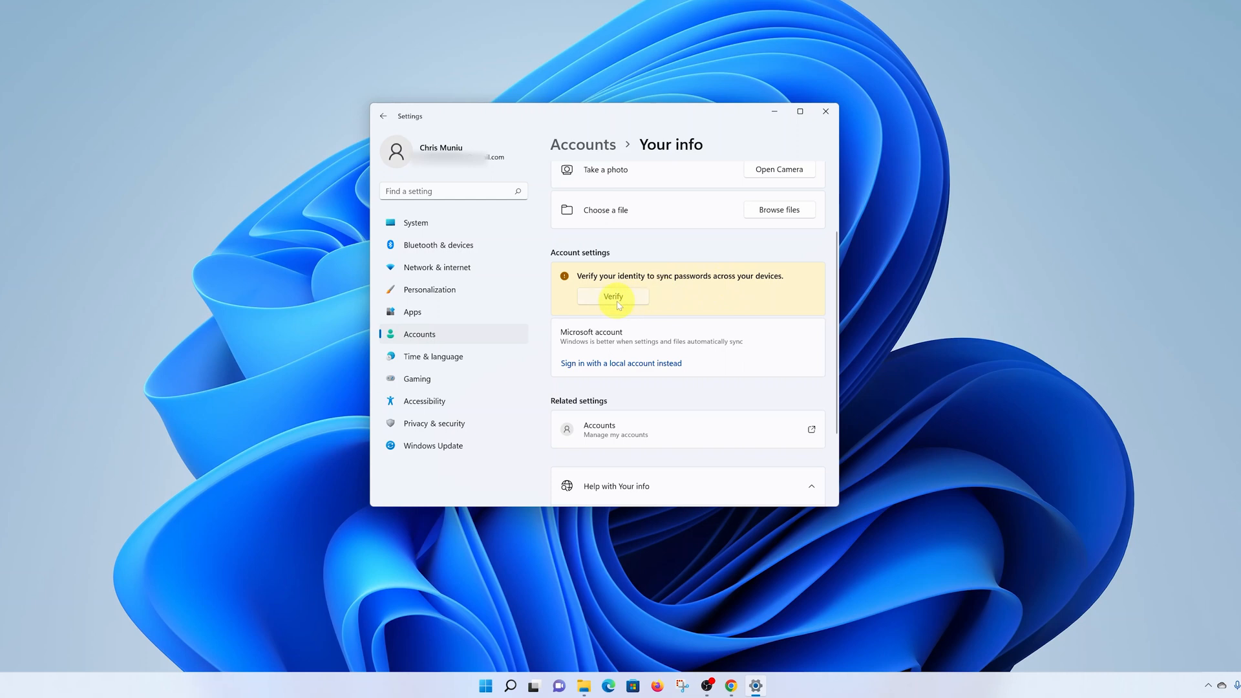
{"action": "mouse_move", "coordinate": [644, 283]}
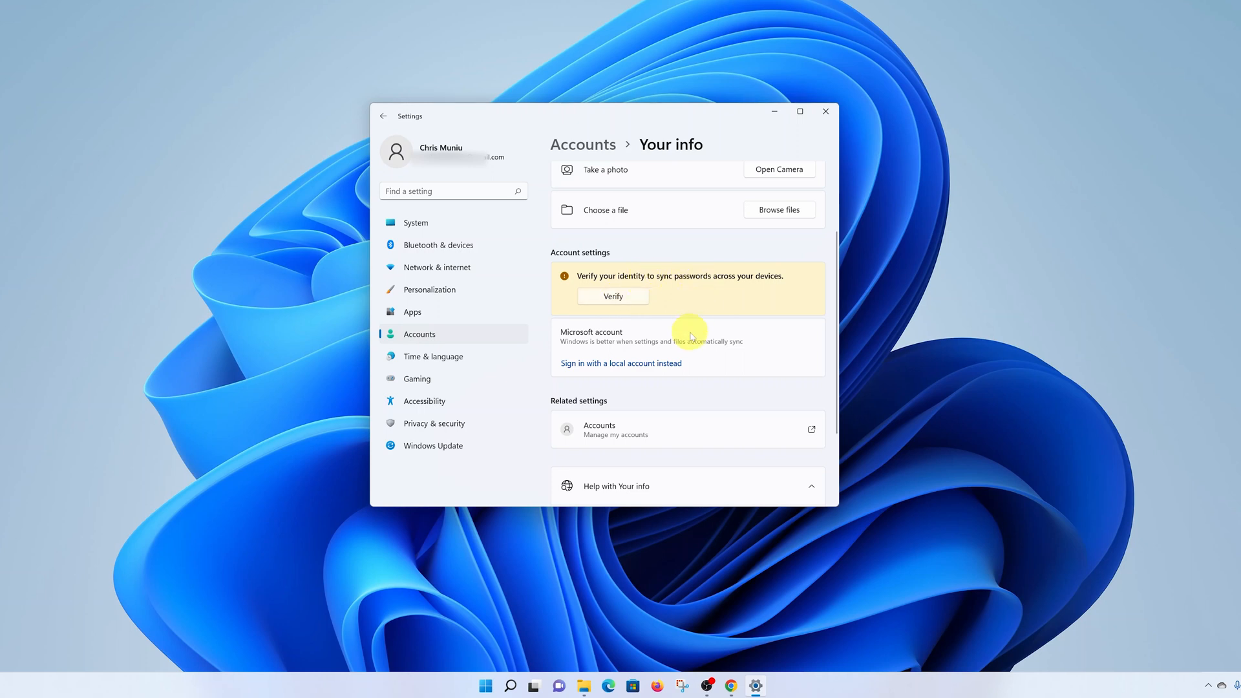
{"action": "left_click", "coordinate": [613, 296]}
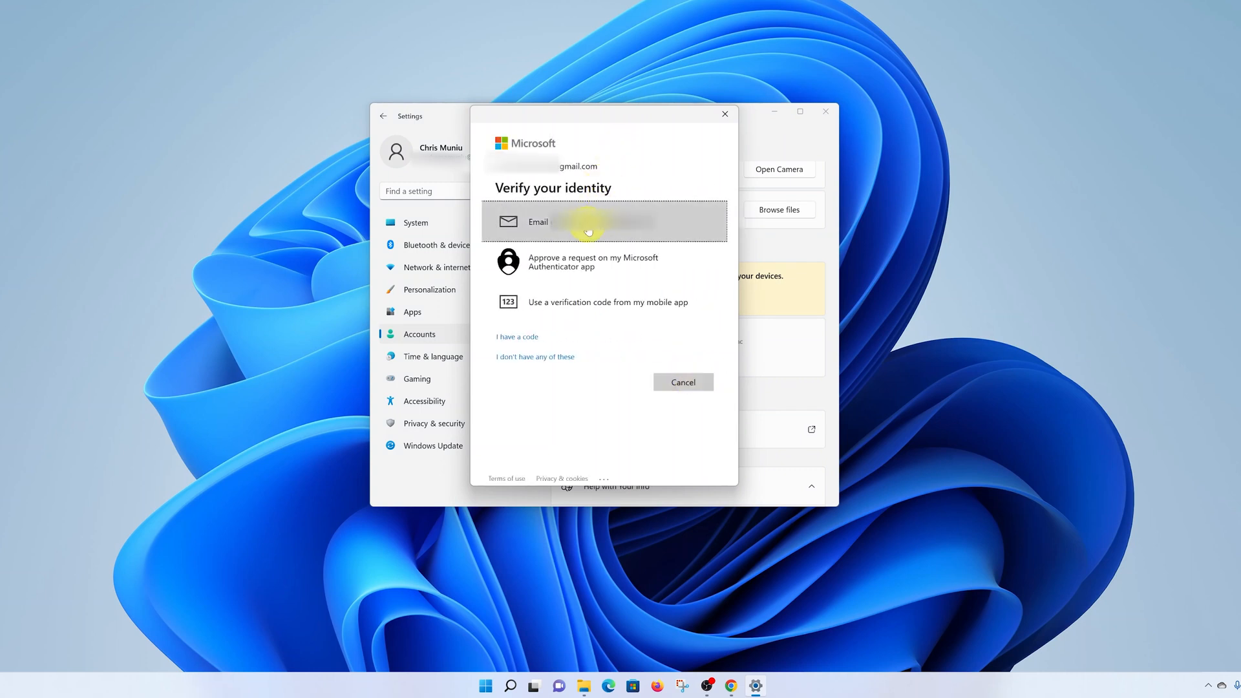
{"action": "left_click", "coordinate": [604, 222]}
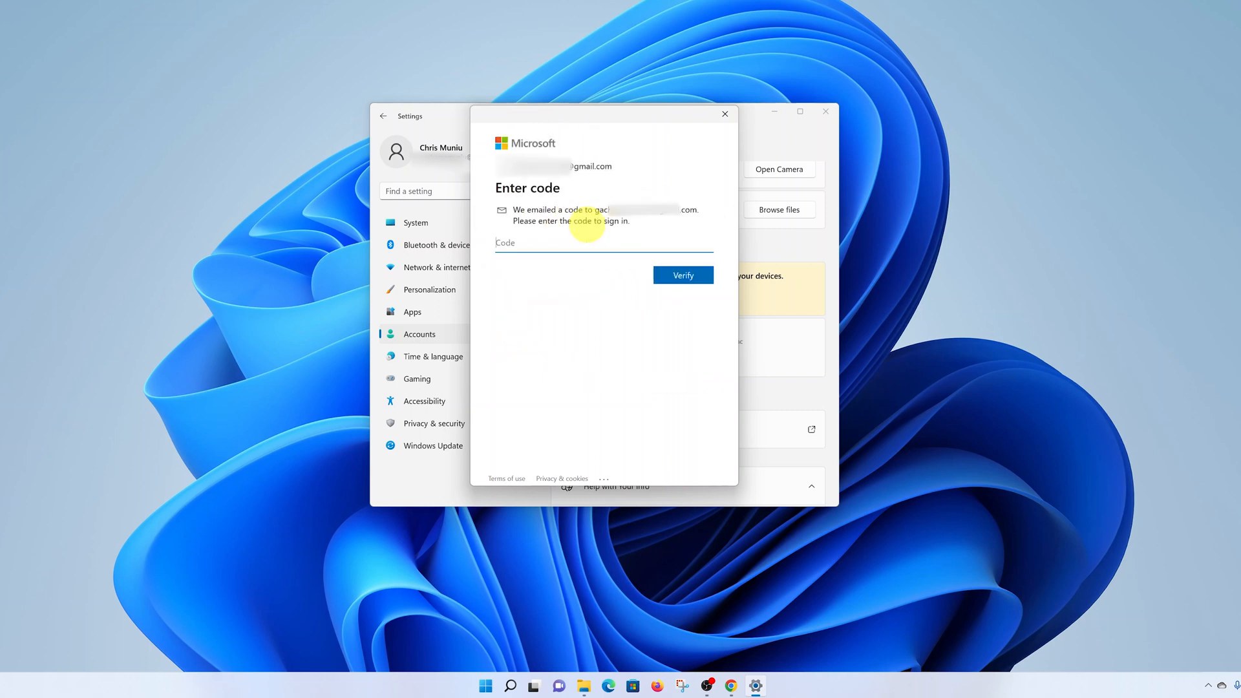
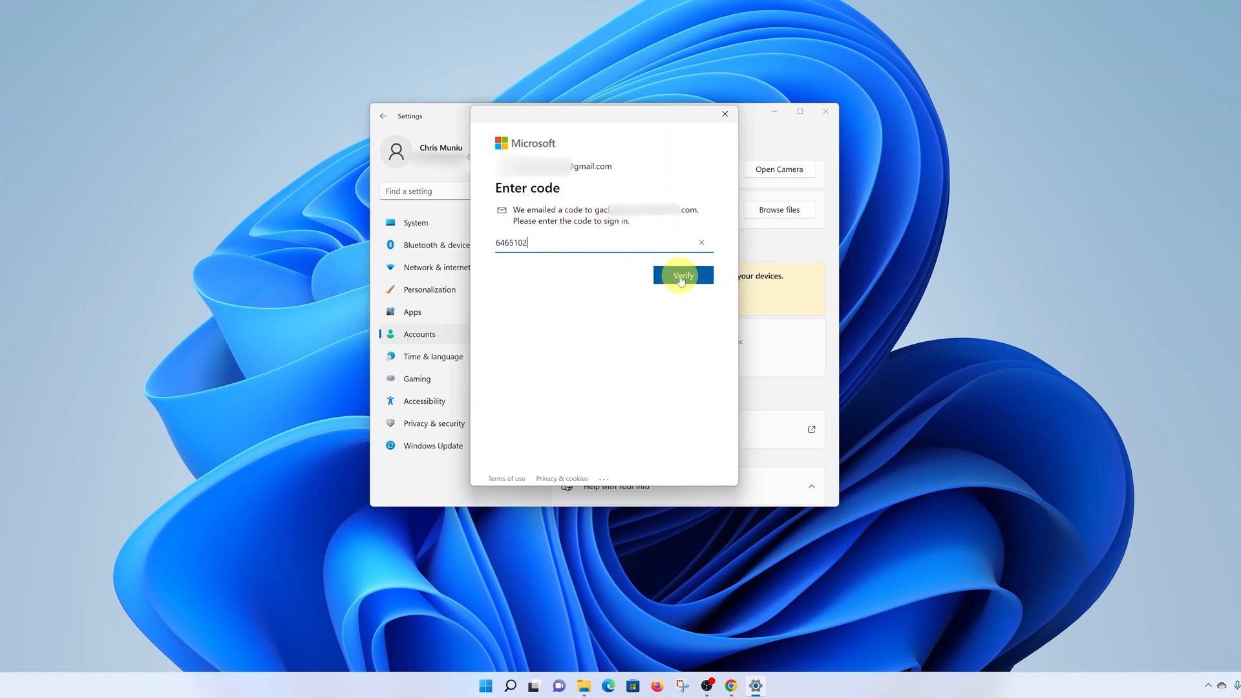
{"action": "left_click", "coordinate": [682, 276]}
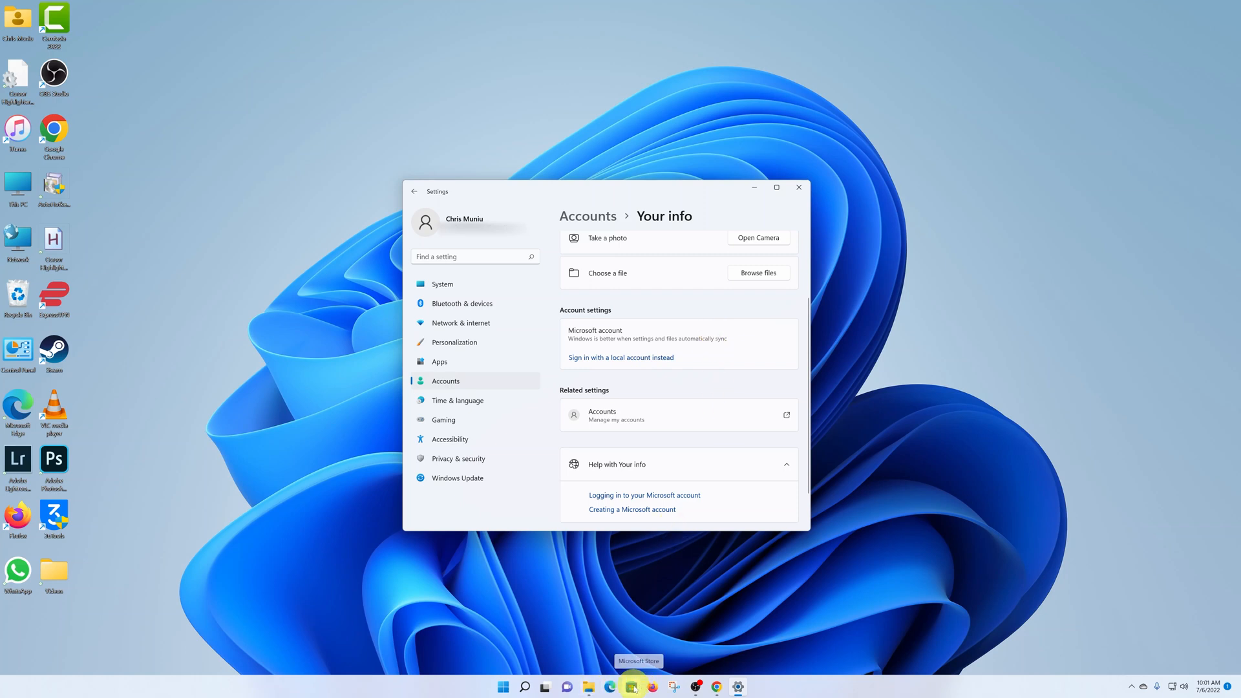
Step: Open Microsoft Store and check its profile avatar shows the linked account
{"action": "left_click", "coordinate": [634, 687]}
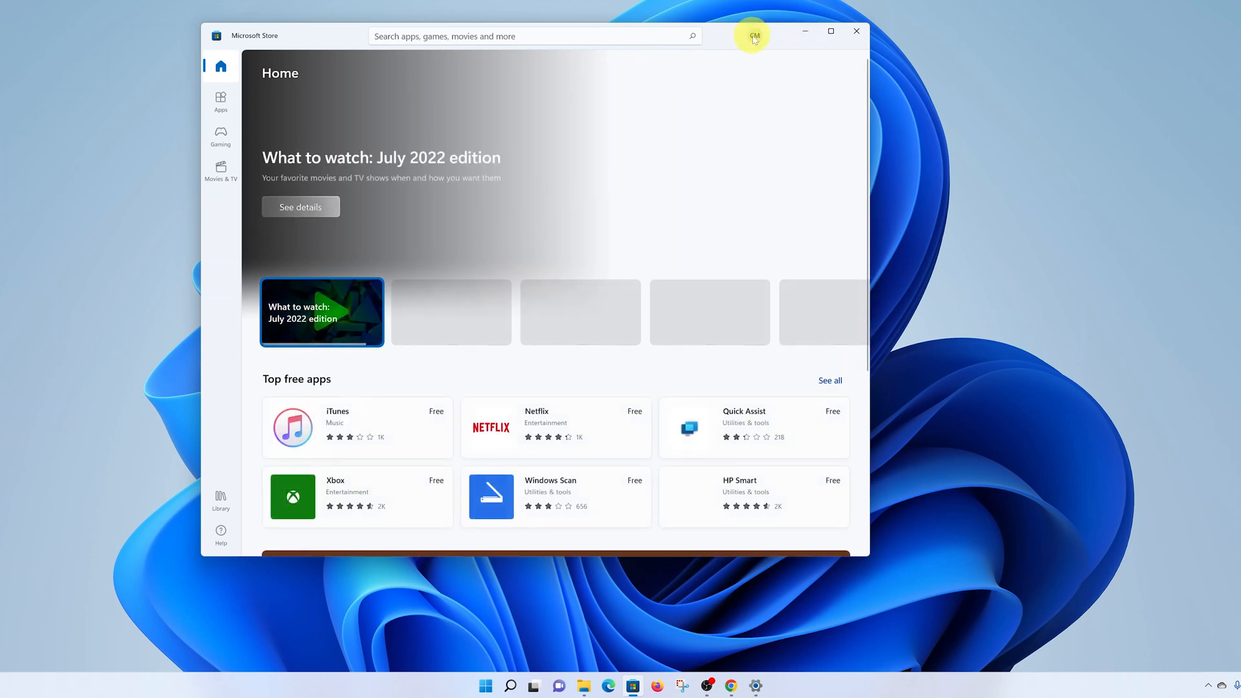
{"action": "left_click", "coordinate": [753, 35]}
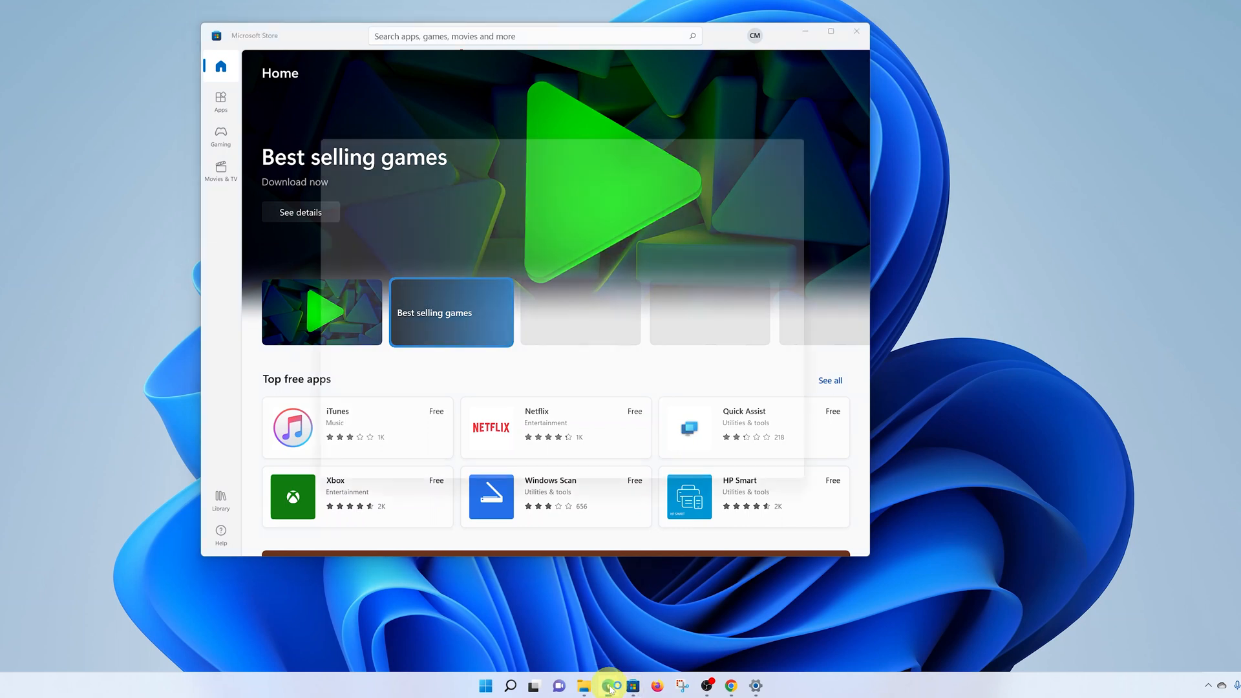
Step: Launch Microsoft Edge from the taskbar and check its profile
{"action": "left_click", "coordinate": [609, 686]}
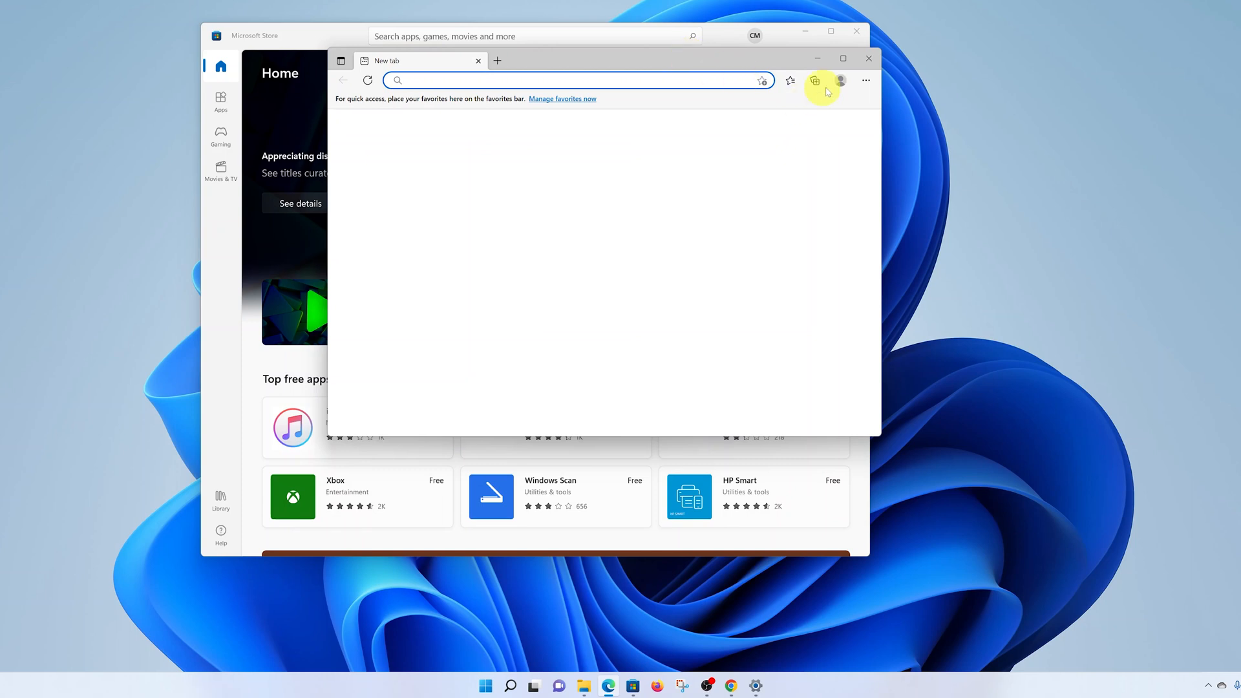
{"action": "left_click", "coordinate": [840, 80]}
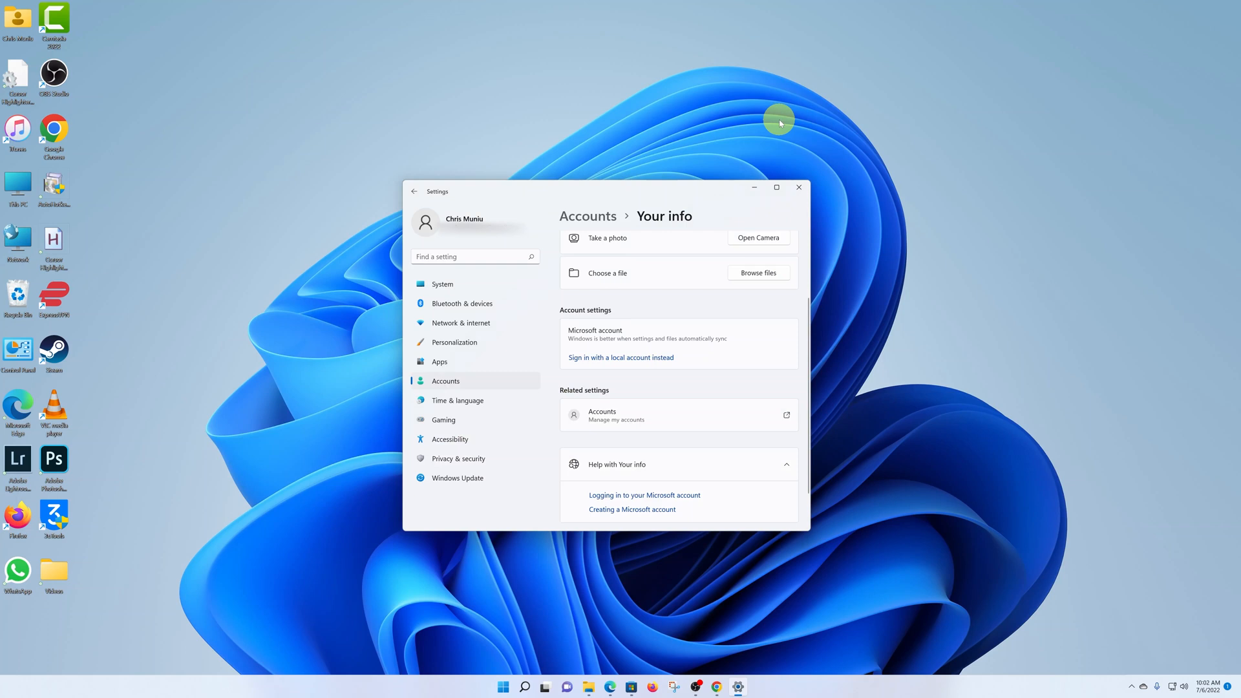
{"action": "mouse_move", "coordinate": [772, 101]}
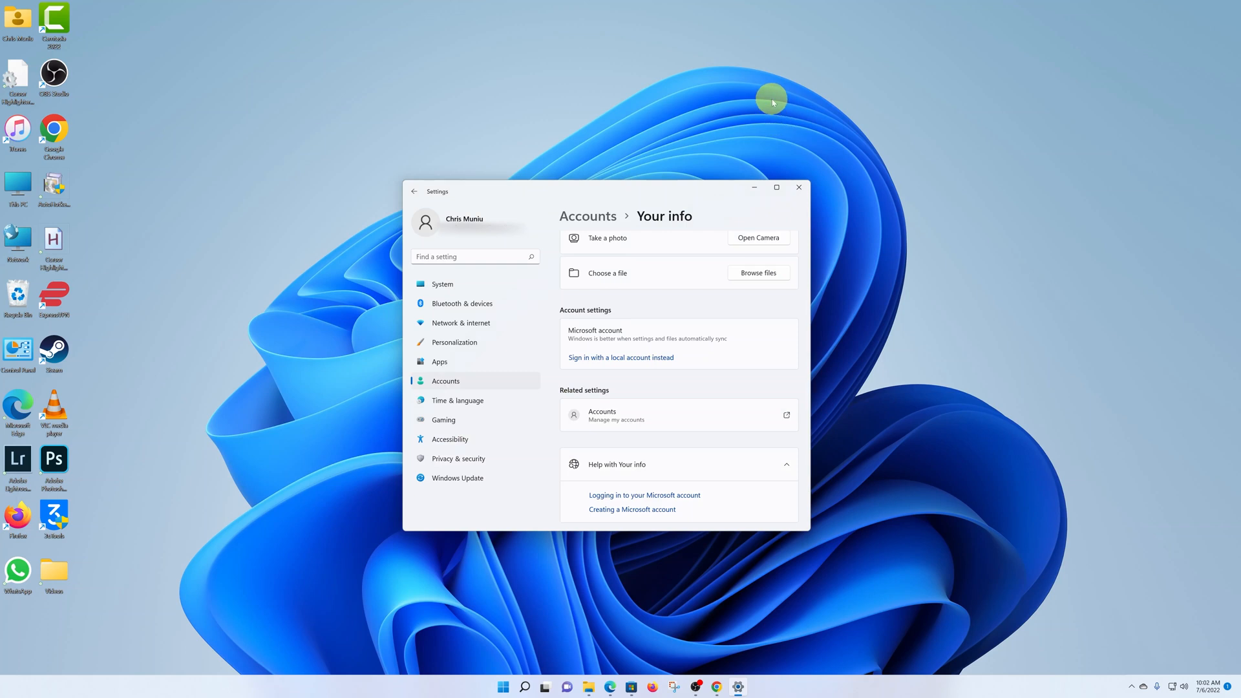